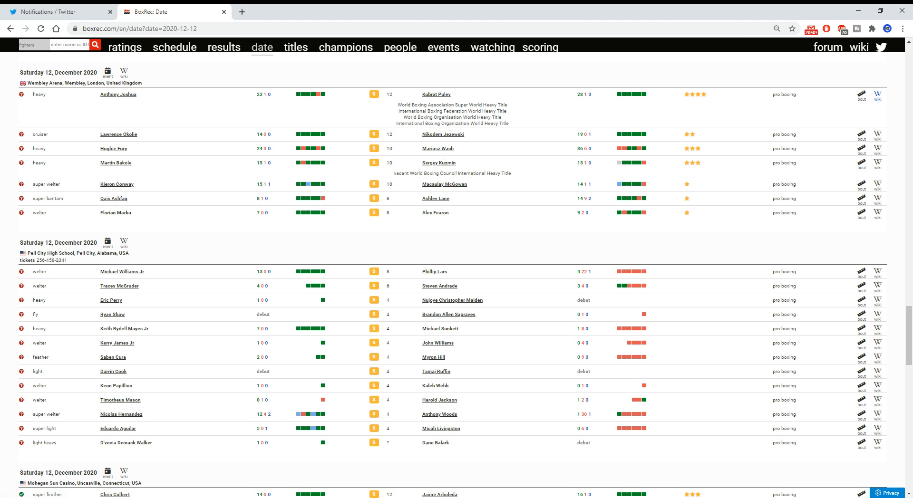
mouse_move(450, 163)
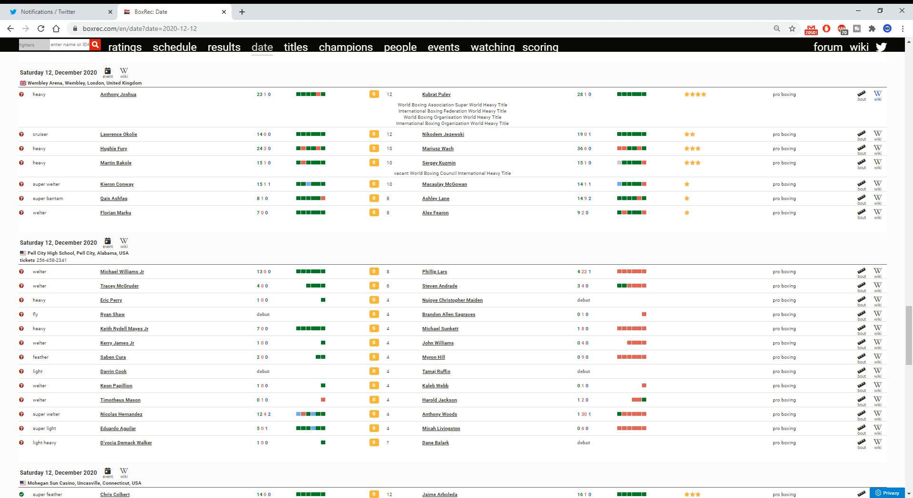
double_click(116, 184)
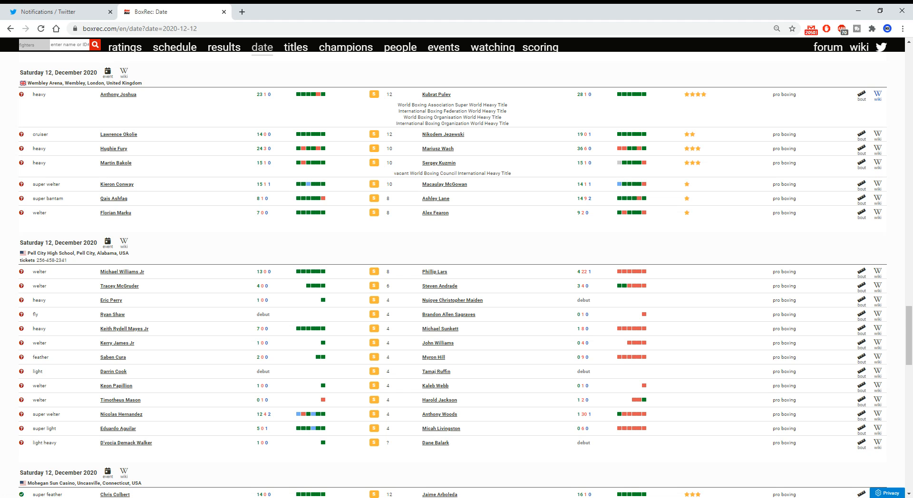
double_click(444, 184)
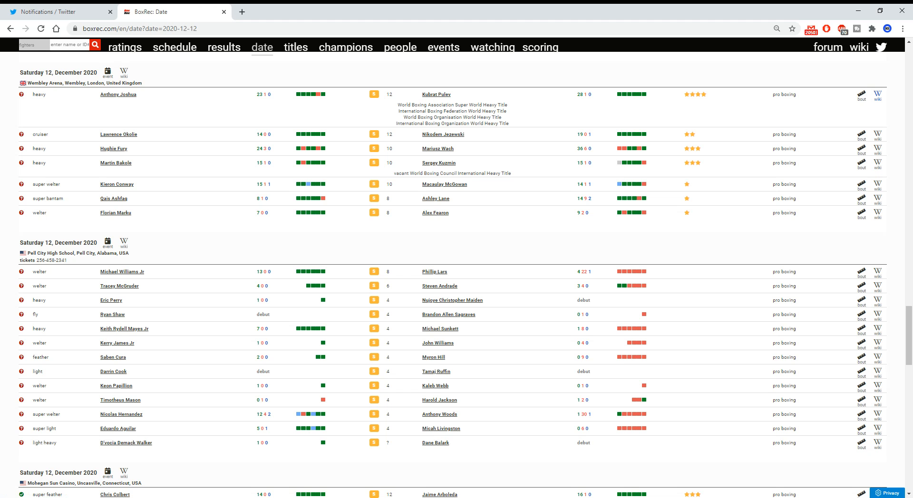
double_click(444, 183)
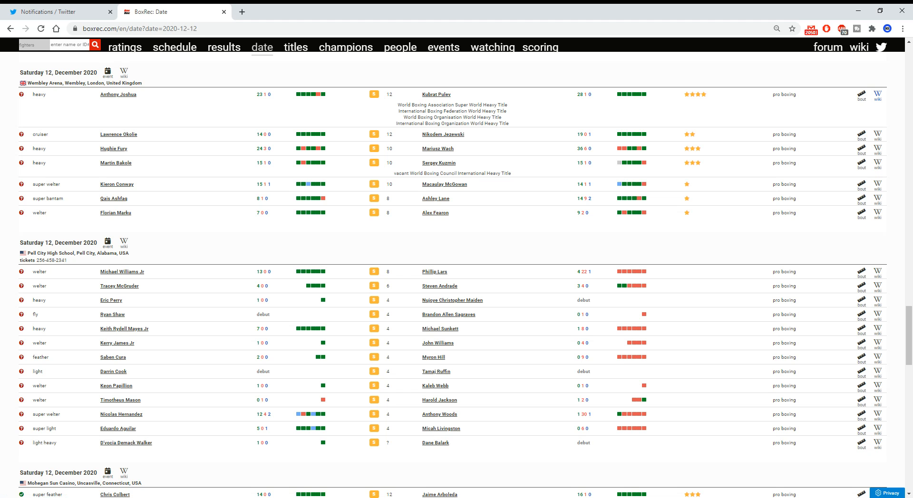
double_click(113, 199)
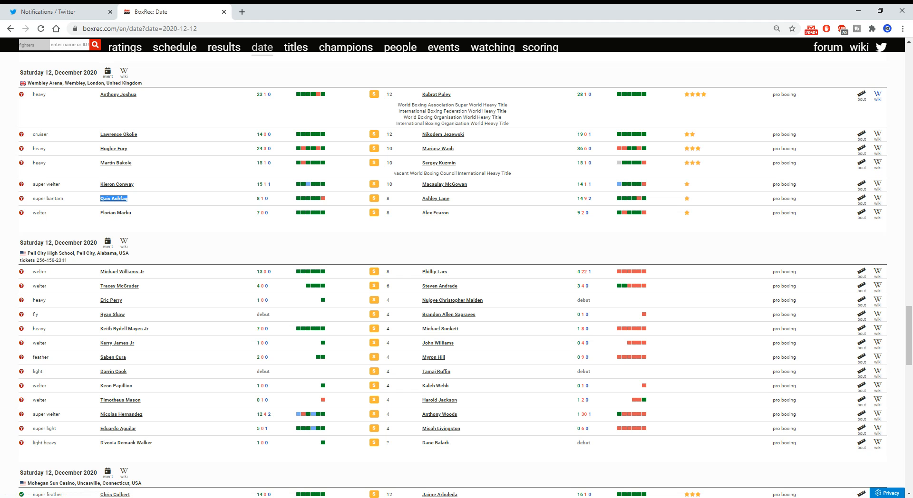